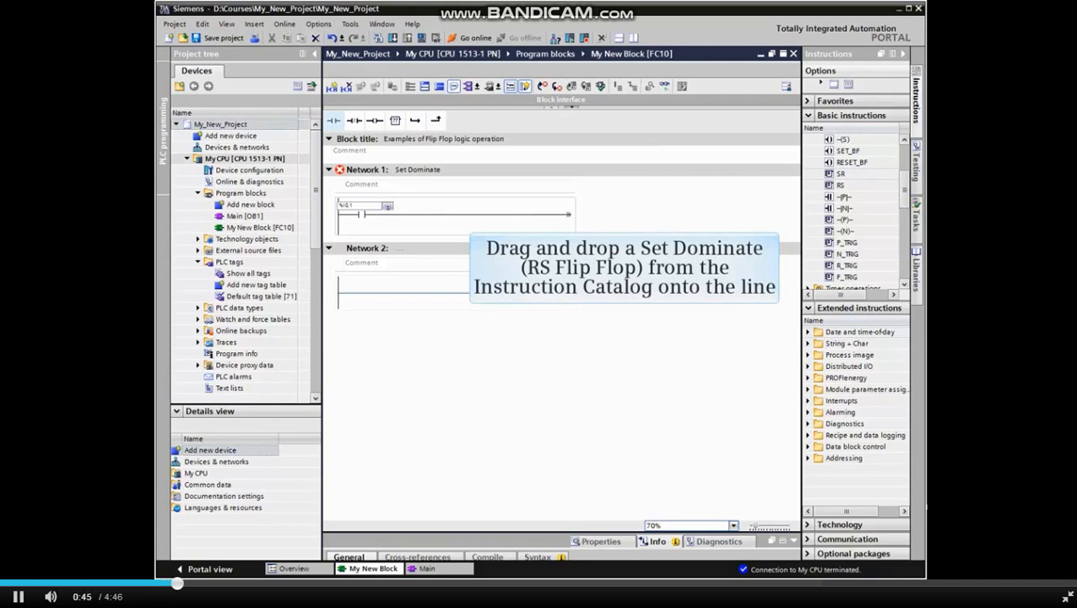
Pick the insertion point on Network 1's rung for the RS flip-flop and contacts
click(464, 213)
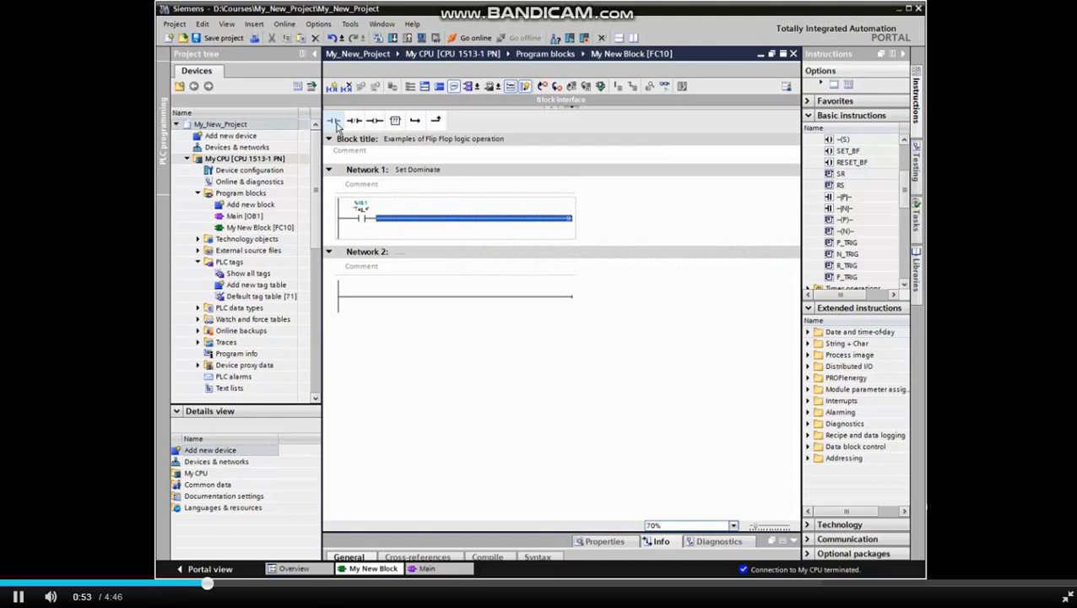
mouse_move(842, 173)
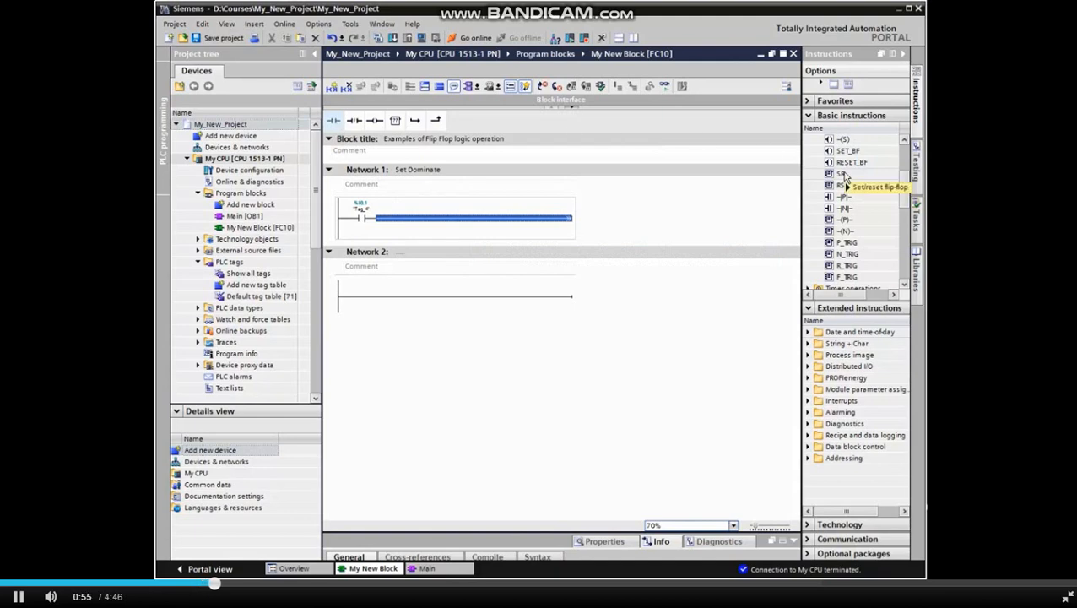
mouse_move(842, 173)
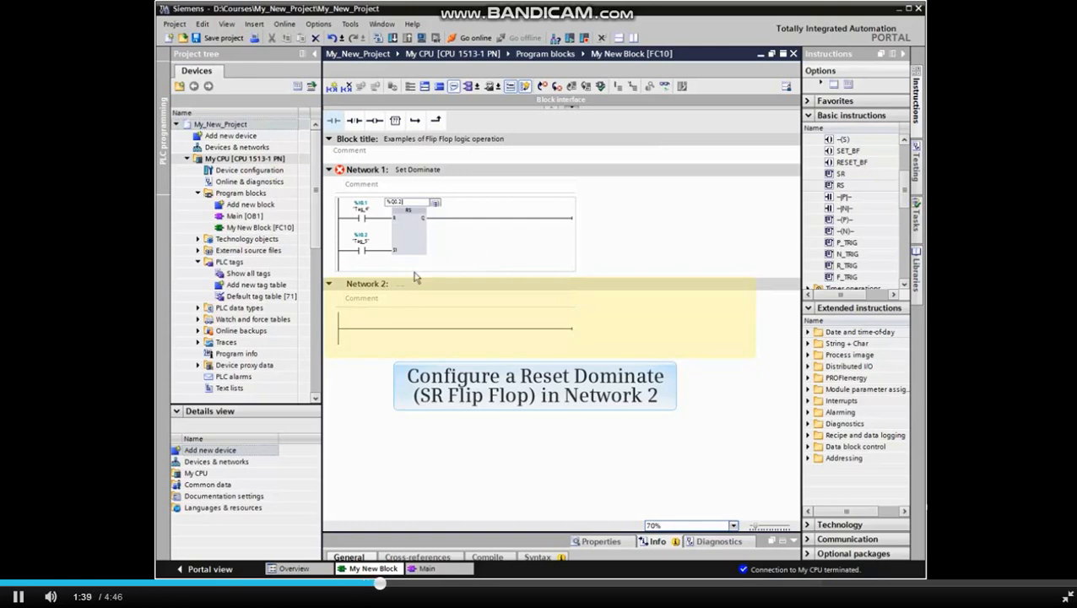
Title Network 2 'Reset Dominate' and place a normally open contact on %I0.1
text(Reset Dominate)
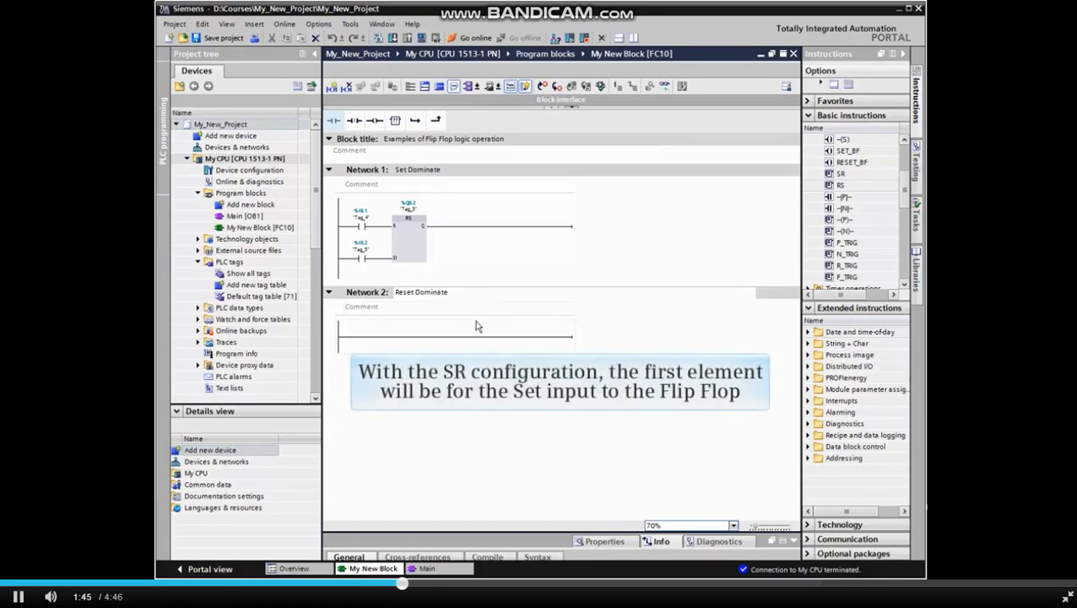
click(455, 329)
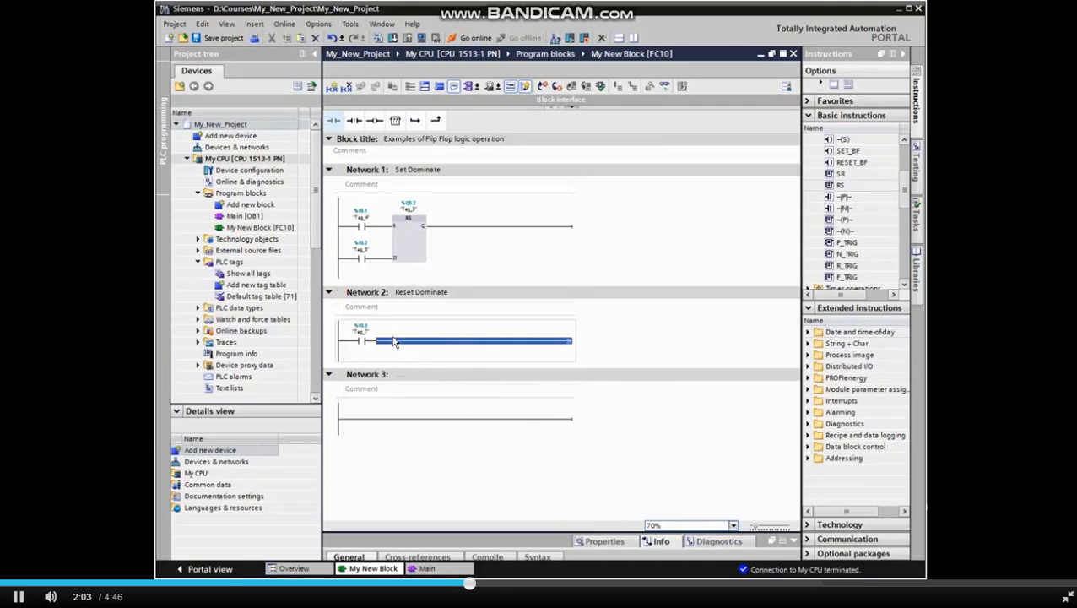
mouse_move(815, 255)
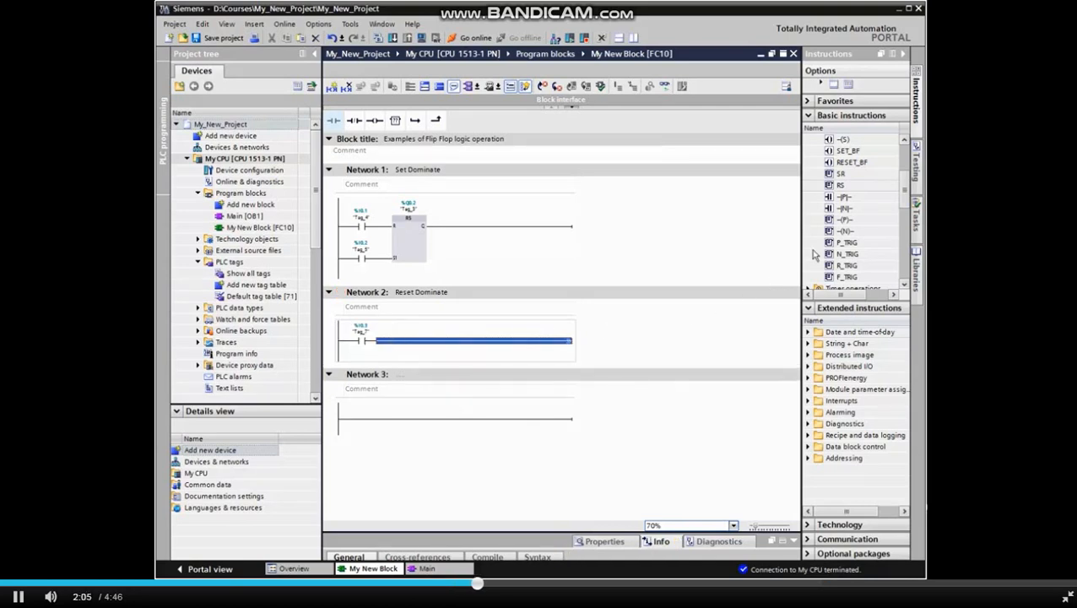
Add the SR flip-flop fed by %I0.3 and %I0.4, then monitor the block online
click(396, 342)
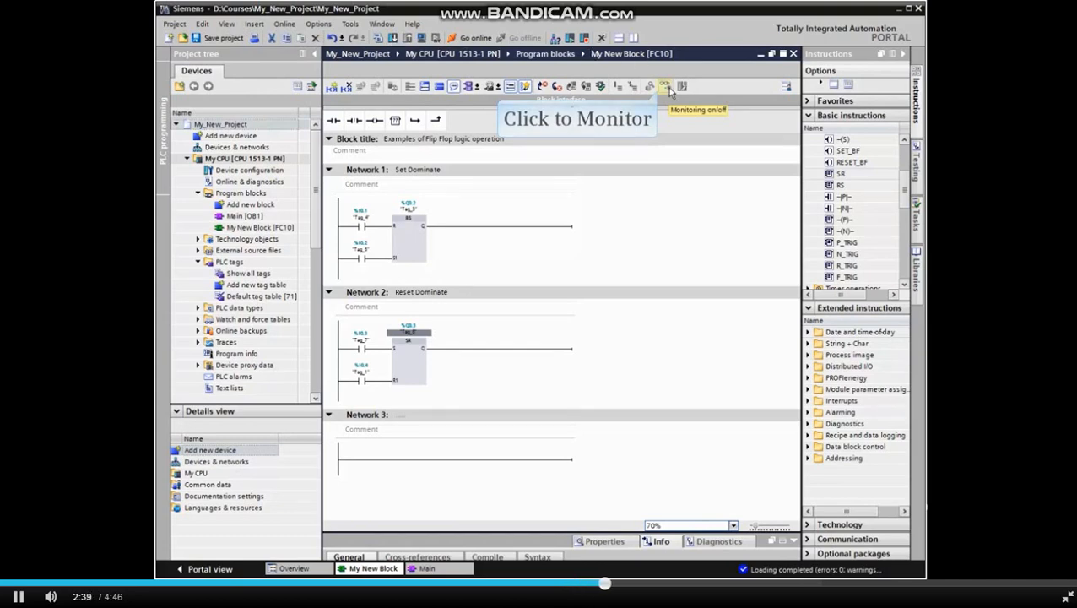
click(666, 86)
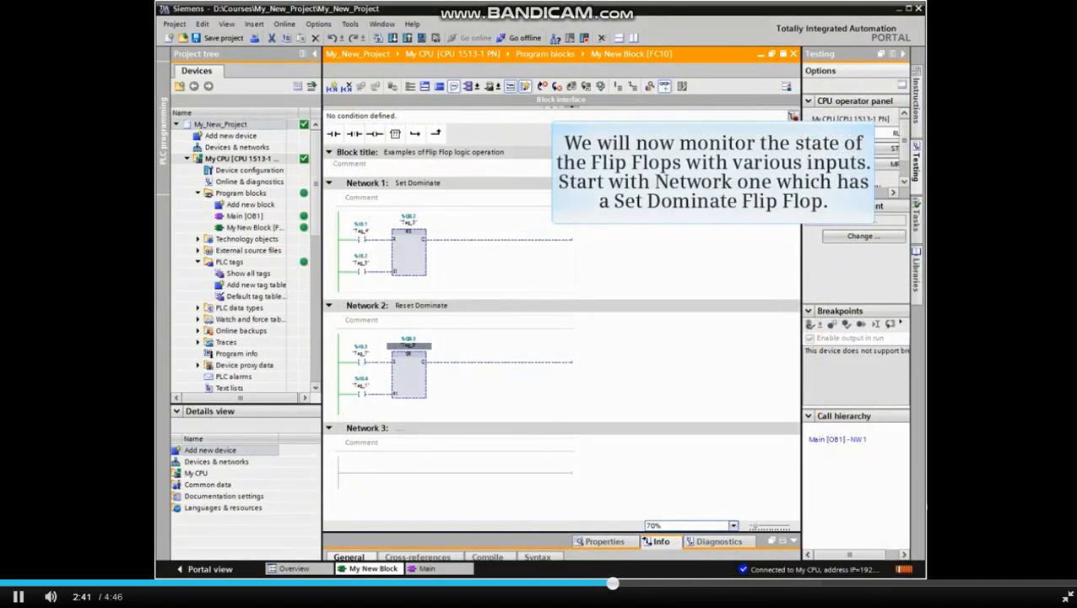